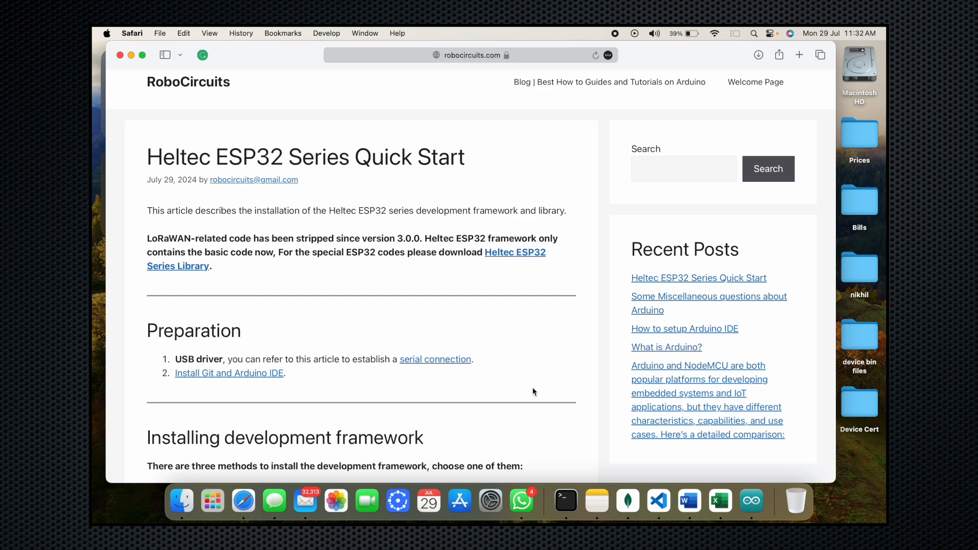
Scroll the RoboCircuits Heltec ESP32 guide down to the Additional Boards Manager URL instructions.
{"action": "scroll", "scroll_direction": "down", "scroll_amount": 3}
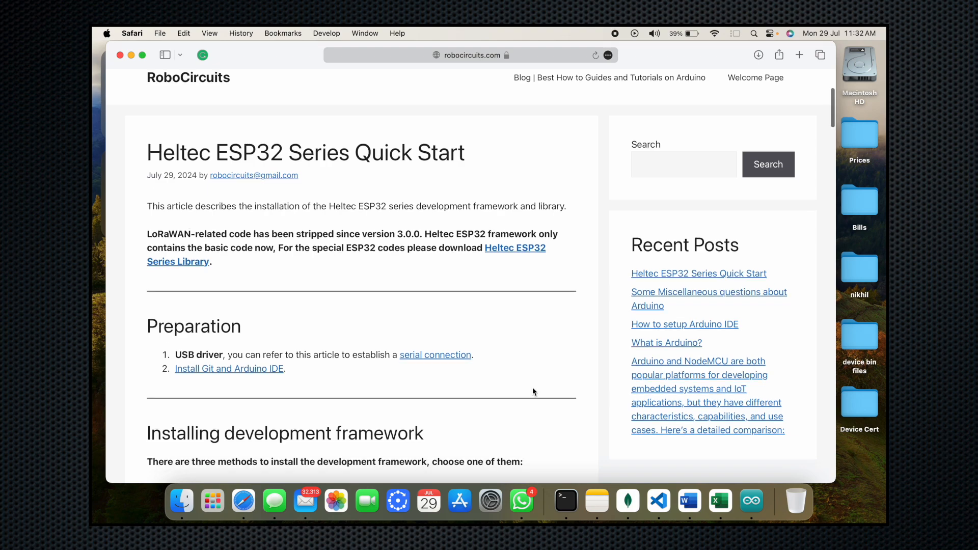
{"action": "scroll", "scroll_direction": "down", "scroll_amount": 3}
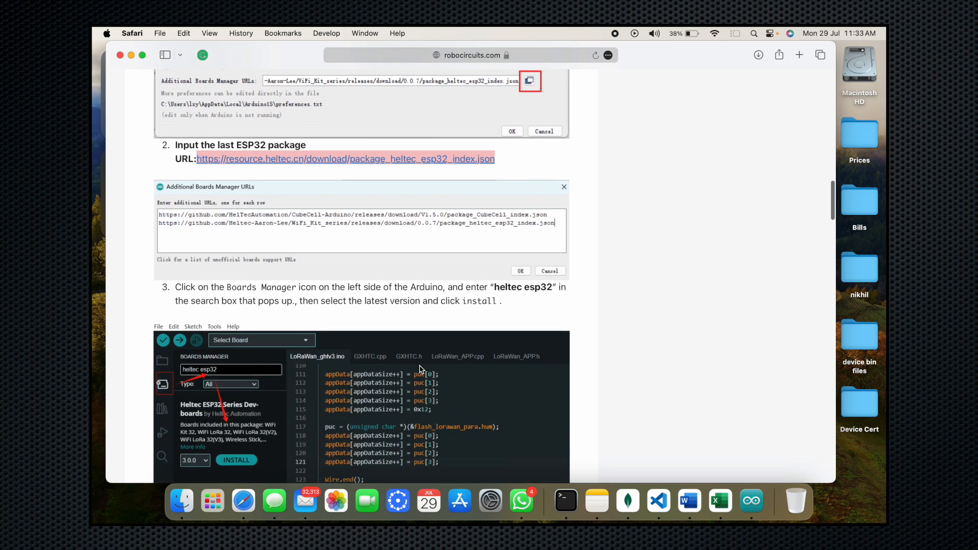
{"action": "scroll", "scroll_direction": "down", "scroll_amount": 3}
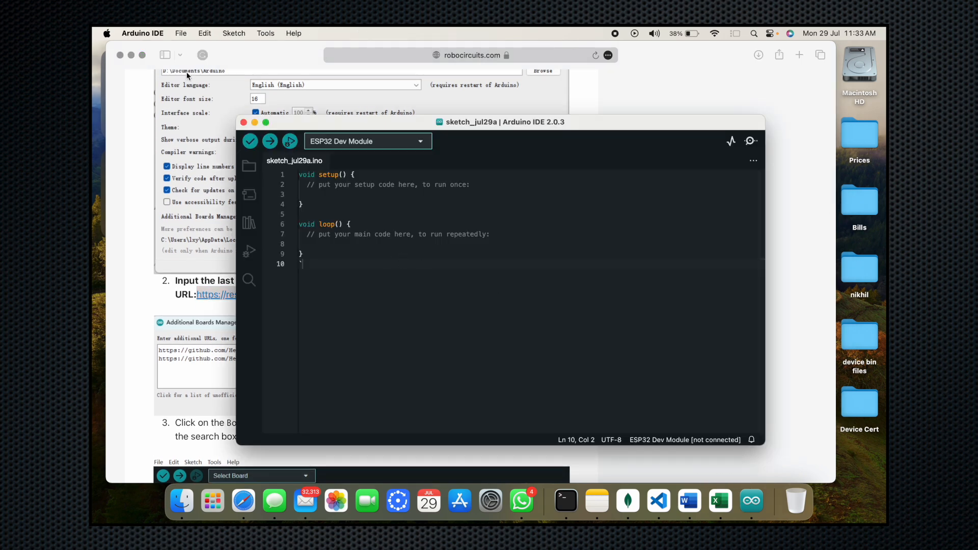
{"action": "left_click", "coordinate": [142, 33]}
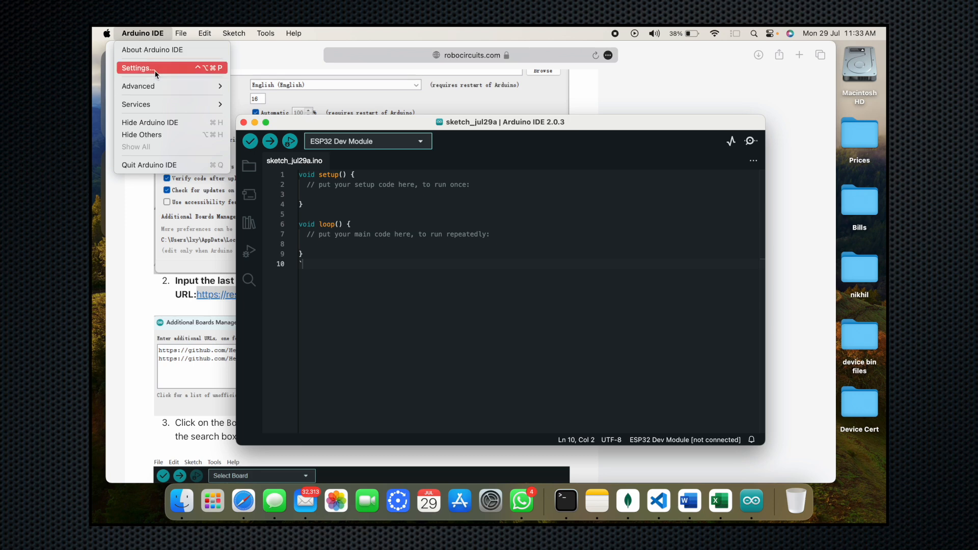
{"action": "left_click", "coordinate": [137, 67]}
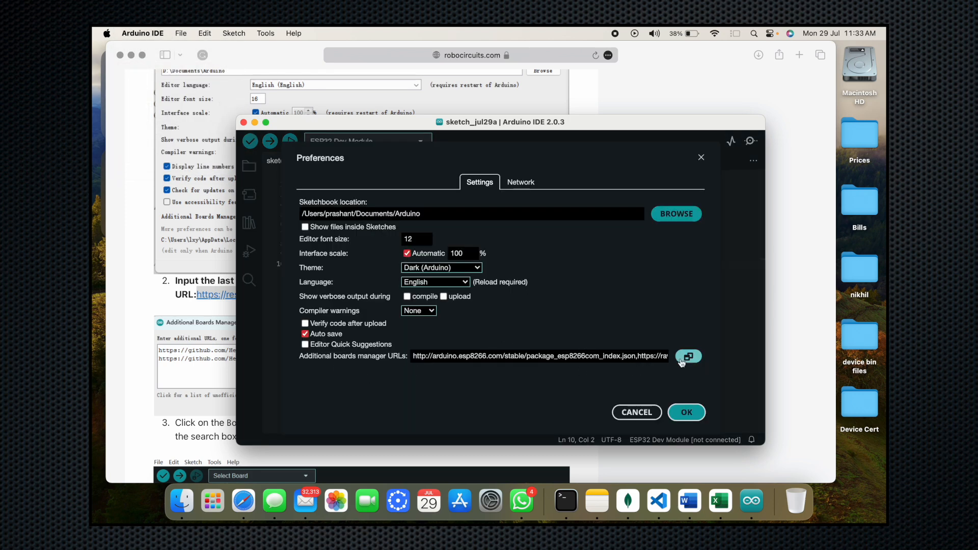
{"action": "left_click", "coordinate": [688, 356]}
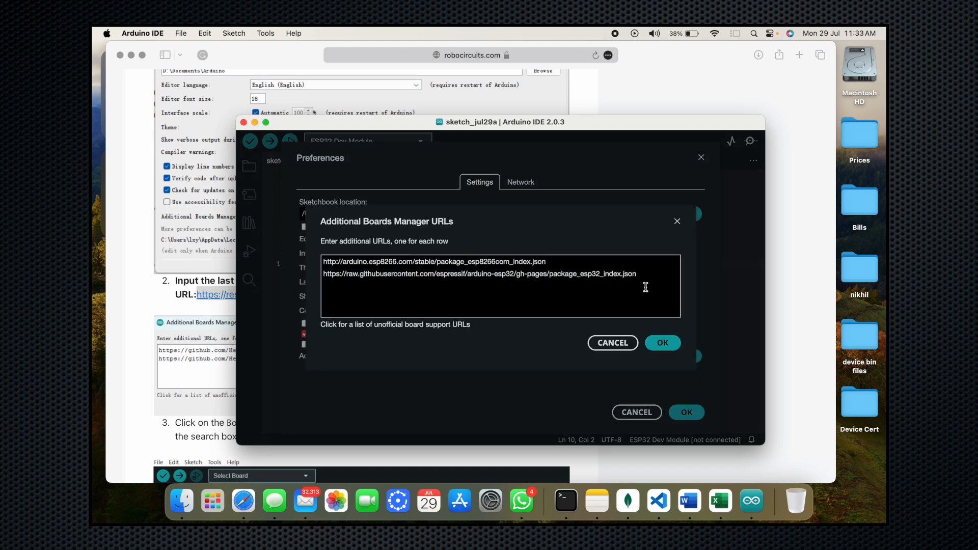
{"action": "type", "text": "https://resource.heltec.cn/download/package_heltec_esp32_index.json"}
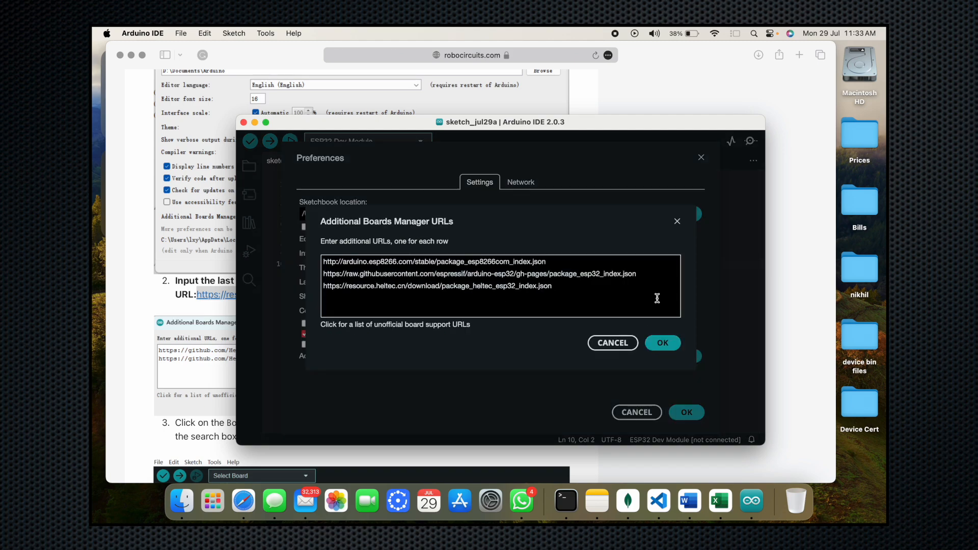
{"action": "left_click", "coordinate": [662, 342]}
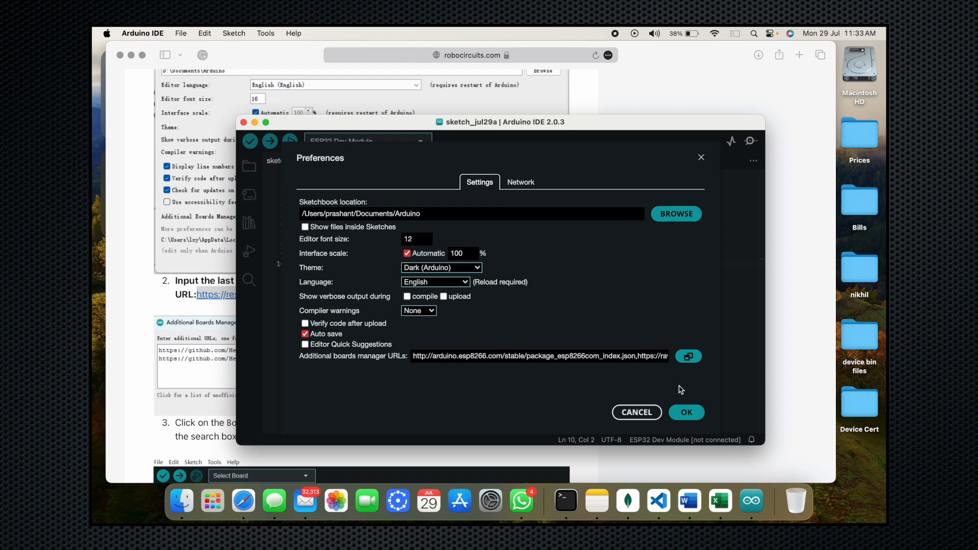
{"action": "left_click", "coordinate": [685, 411]}
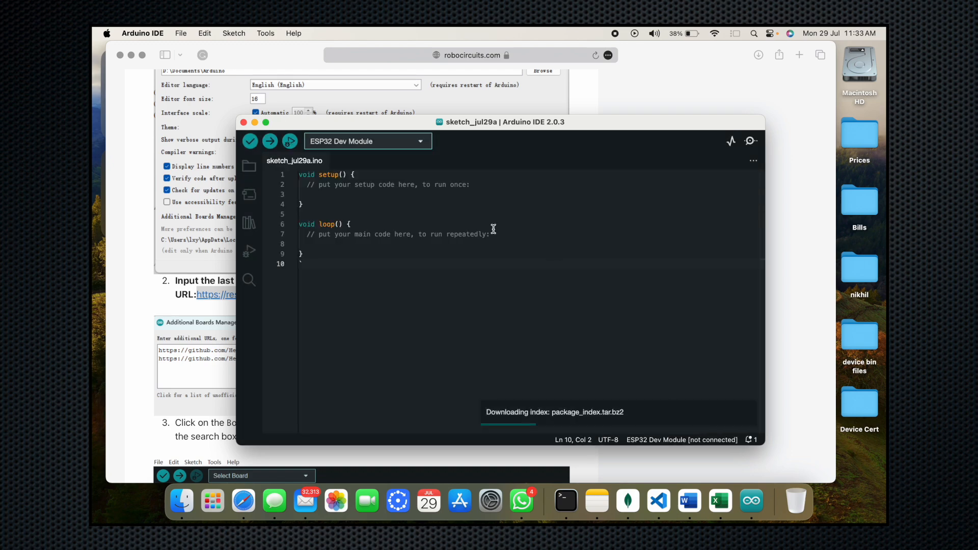
{"action": "left_click", "coordinate": [265, 33]}
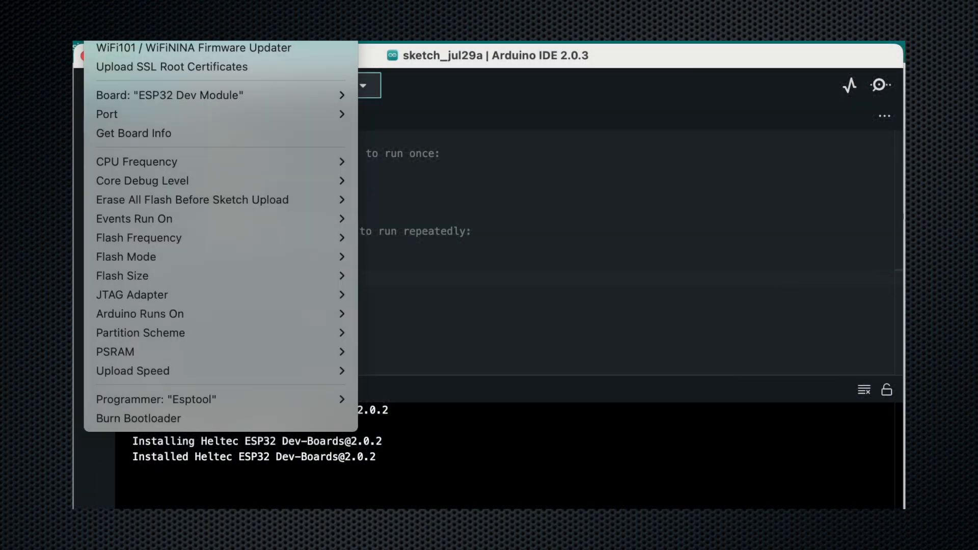
{"action": "mouse_move", "coordinate": [187, 95]}
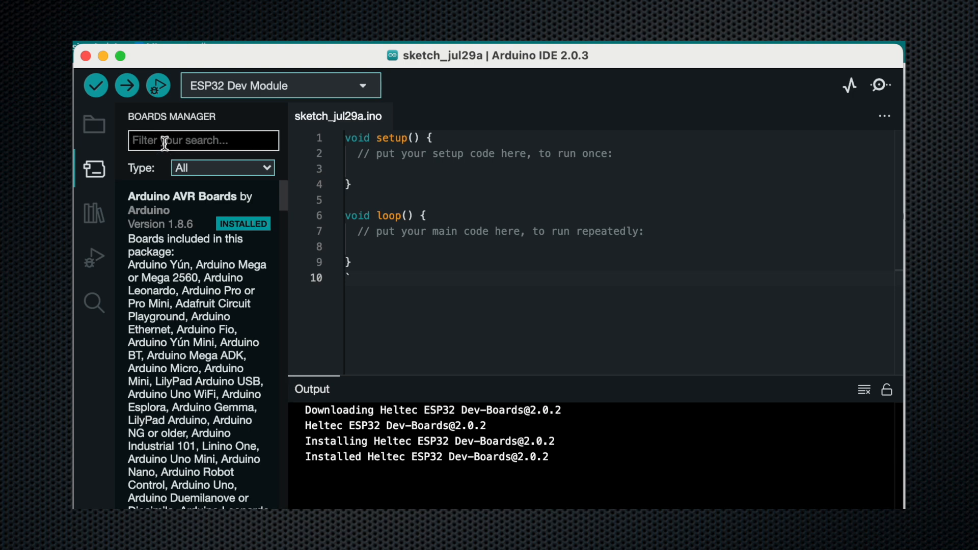
Search the Boards Manager for 'he esp32' to list Heltec ESP32 Series Dev-boards 3.0.0.
{"action": "type", "text": "heltec"}
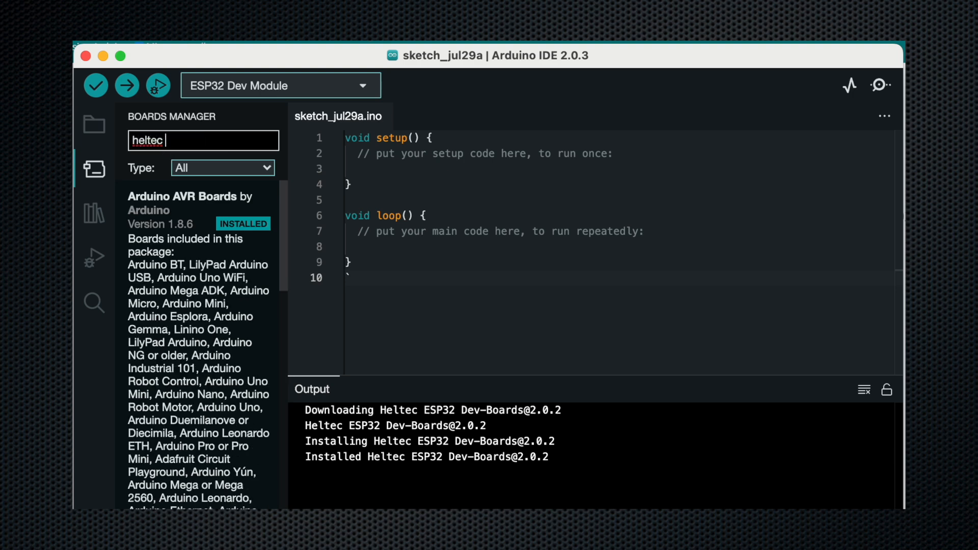
{"action": "type", "text": "esp32"}
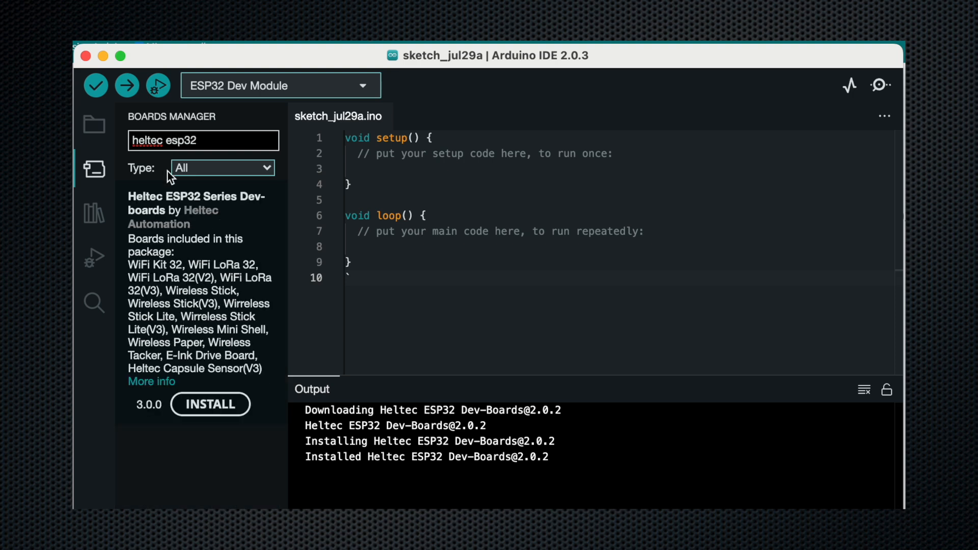
{"action": "mouse_move", "coordinate": [225, 404]}
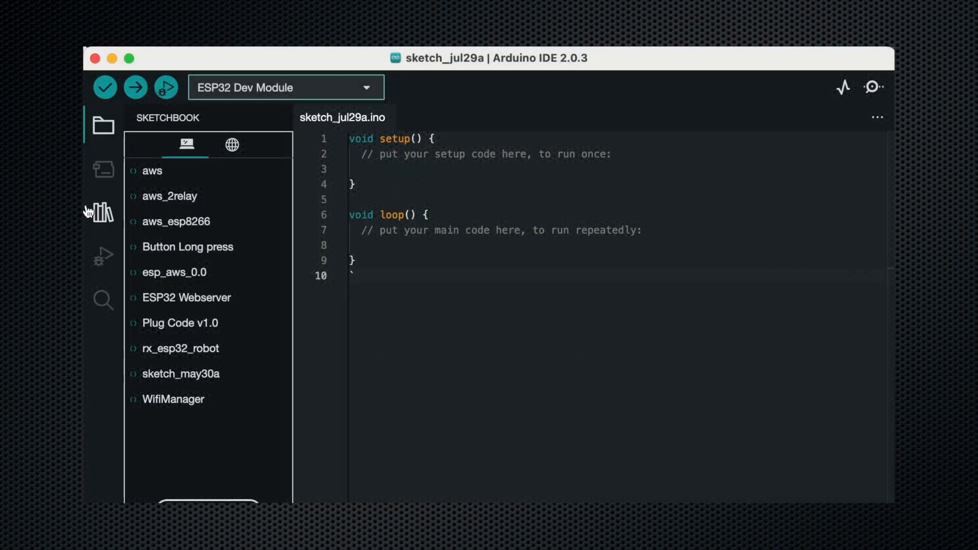
Search the Library Manager for 'heltec' to find Heltec ESP32 Dev-Boards by Heltec Automation.
{"action": "left_click", "coordinate": [101, 214]}
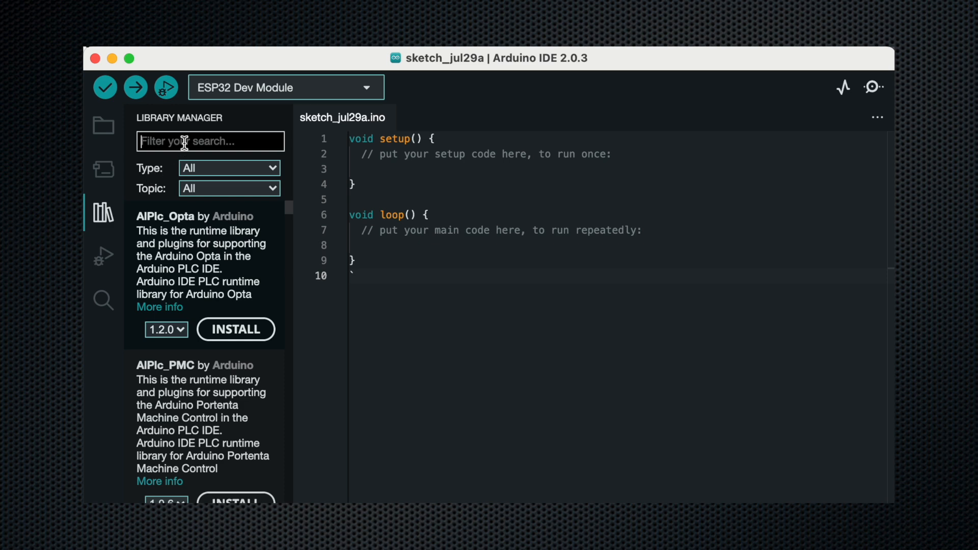
{"action": "type", "text": "heltec esp32"}
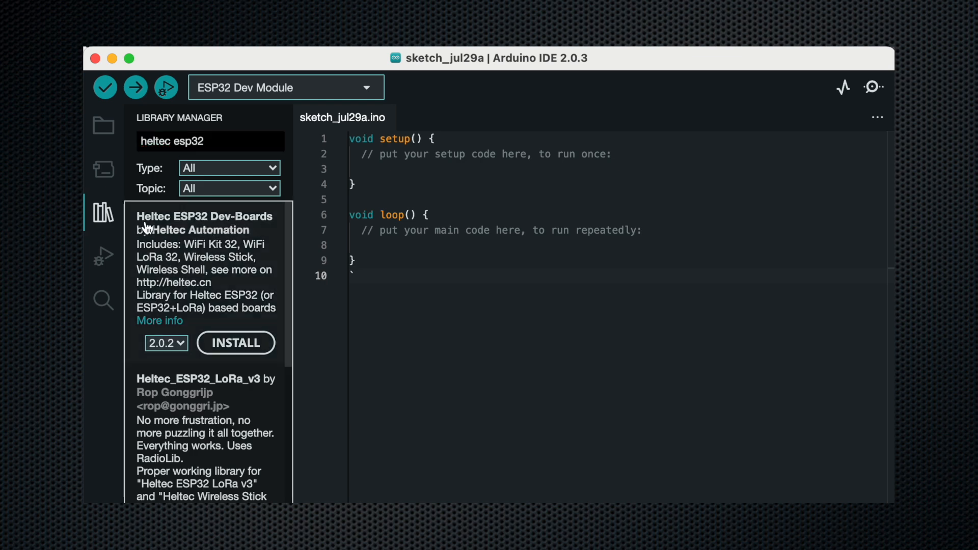
{"action": "mouse_move", "coordinate": [167, 243]}
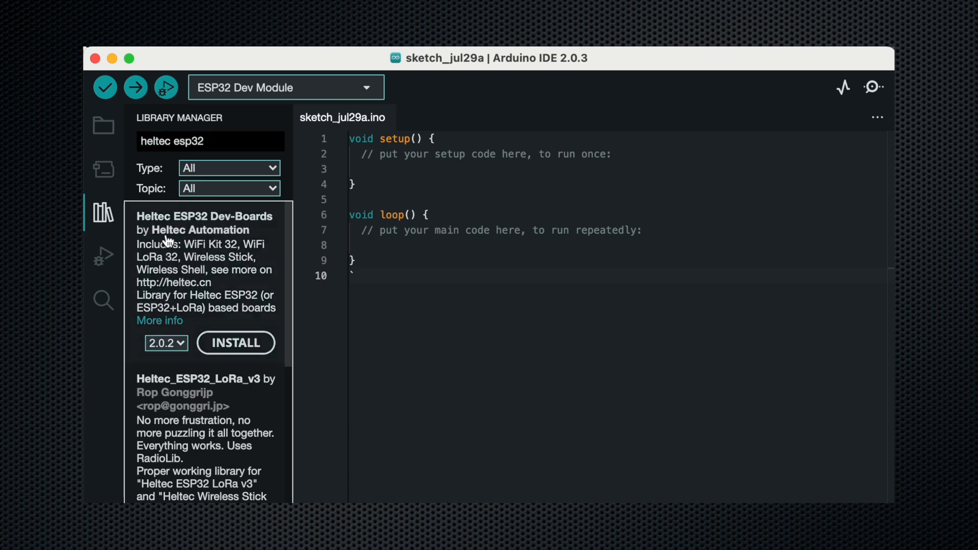
{"action": "left_click", "coordinate": [236, 343]}
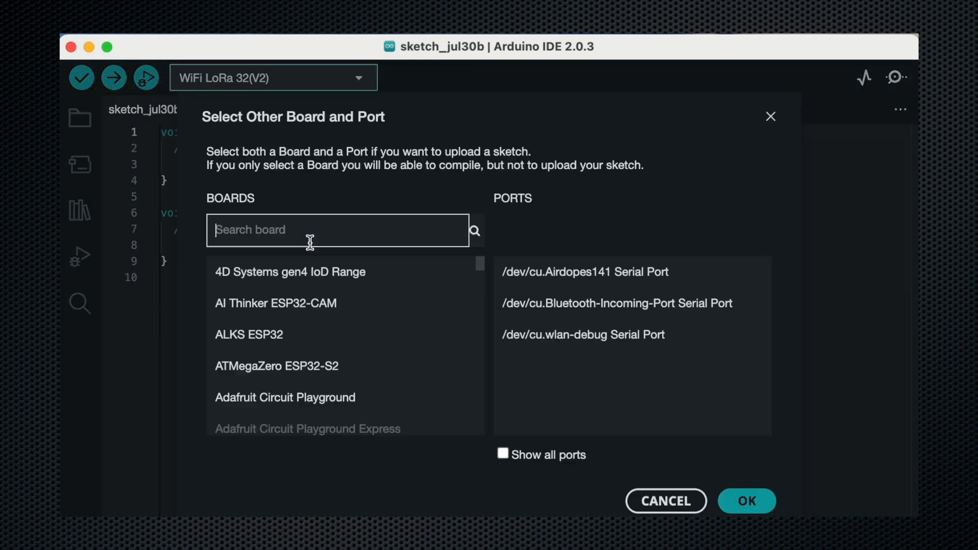
Search 'heltec esp3', choose WiFi LoRa 32(V2) and the /dev/cu.usbserial-0001 USB port.
{"action": "type", "text": "helt"}
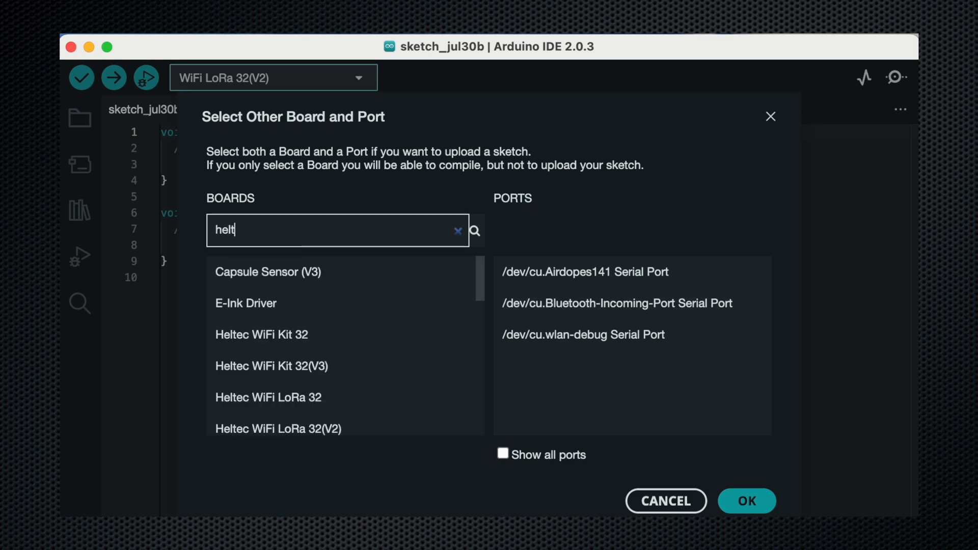
{"action": "type", "text": "heltec esp32"}
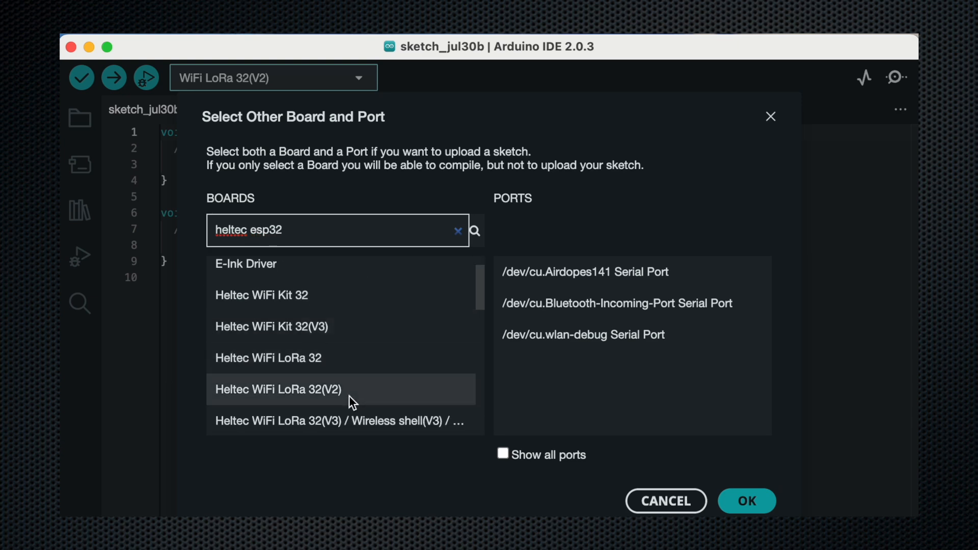
{"action": "left_click", "coordinate": [277, 389]}
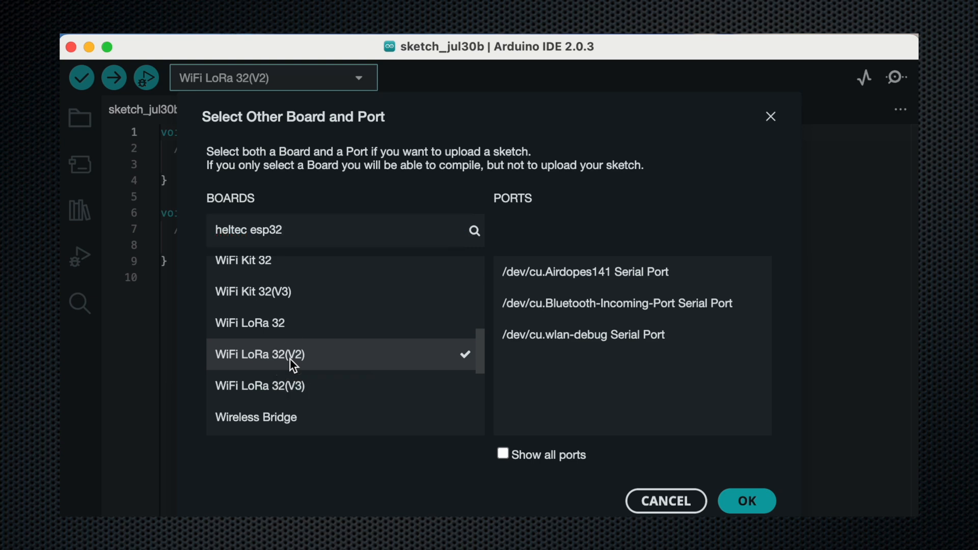
{"action": "mouse_move", "coordinate": [454, 366]}
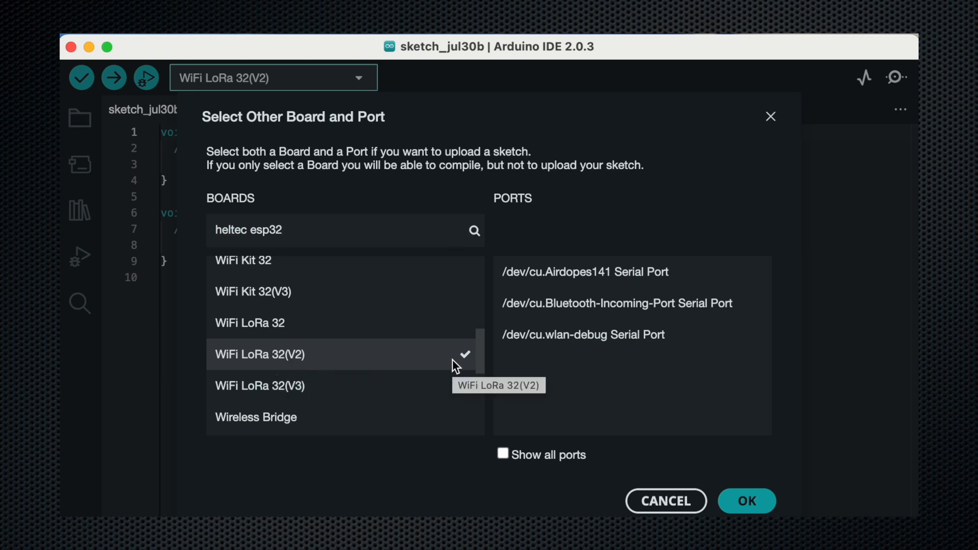
{"action": "left_click", "coordinate": [606, 334]}
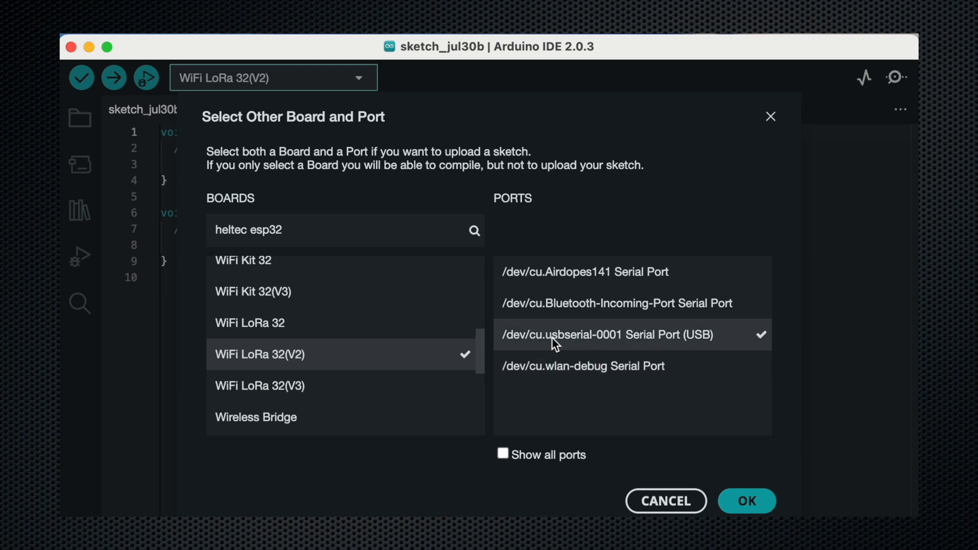
{"action": "left_click", "coordinate": [746, 501]}
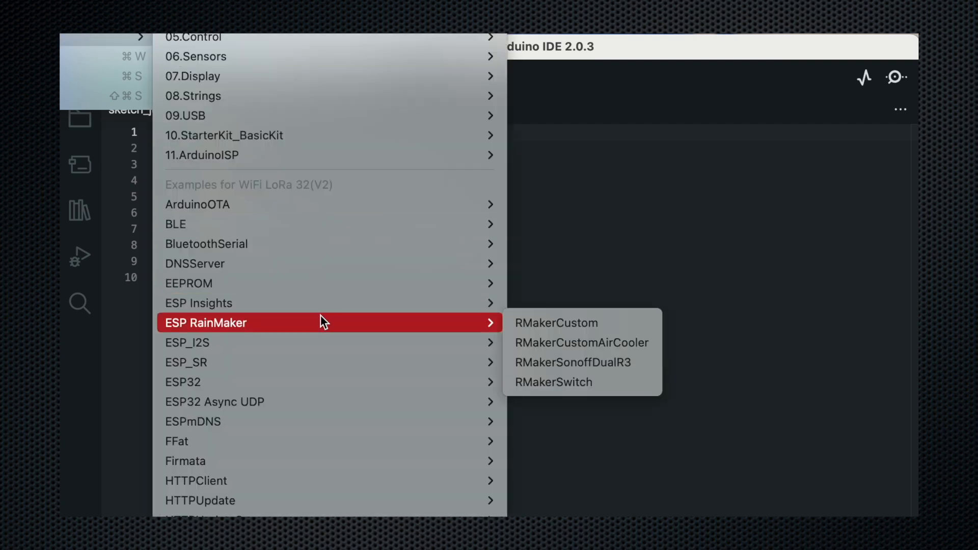
Load the WiFi_LoRa_32_V2_FactoryTest example and change RF_FREQUENCY to 433000000.
{"action": "scroll", "scroll_direction": "down", "scroll_amount": 3}
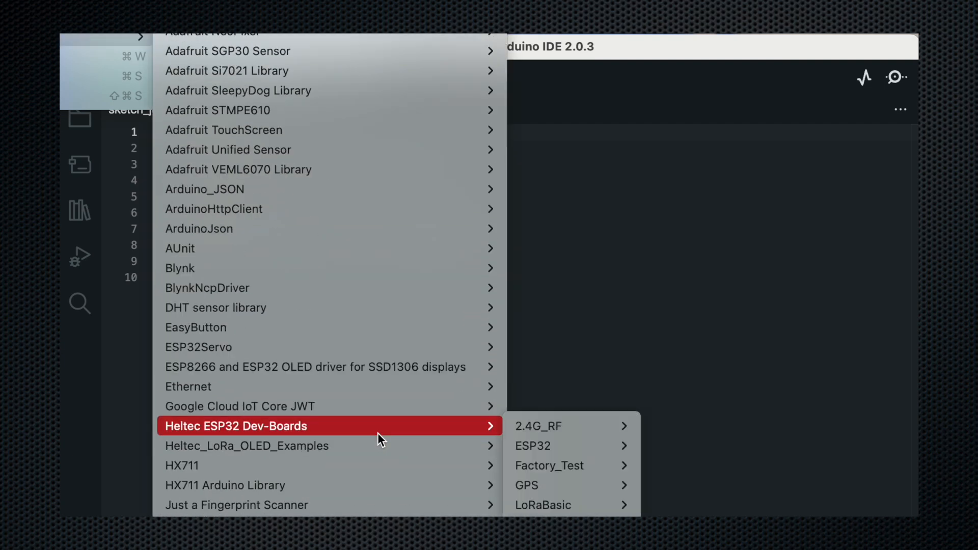
{"action": "mouse_move", "coordinate": [282, 434]}
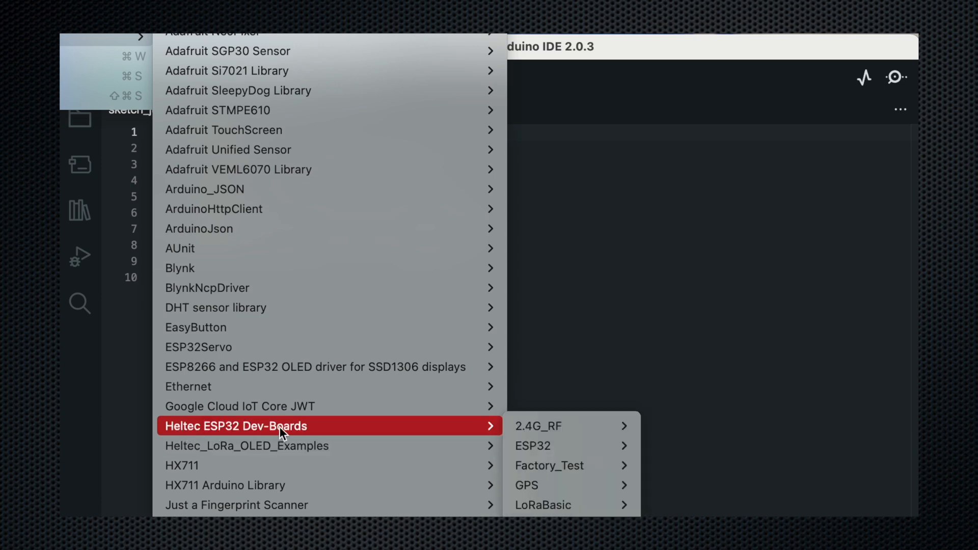
{"action": "mouse_move", "coordinate": [537, 426]}
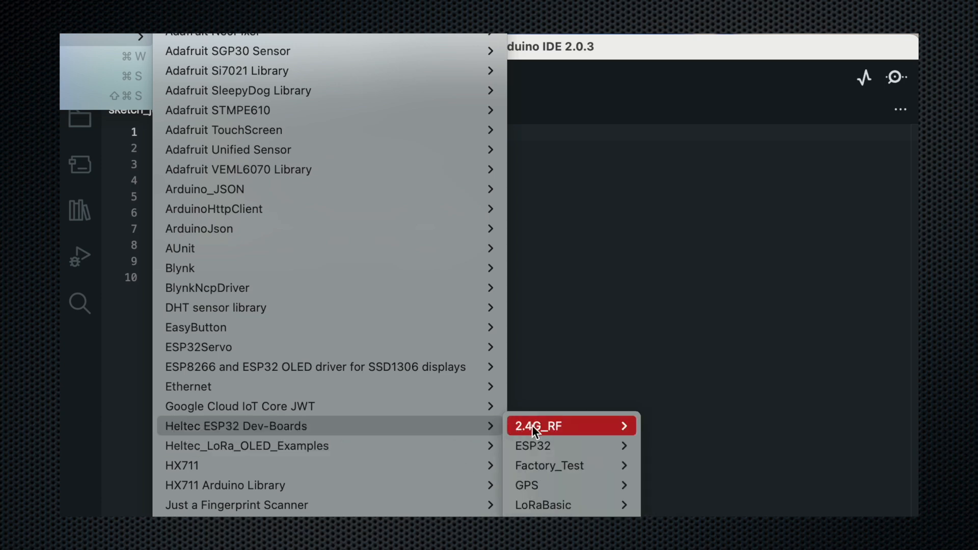
{"action": "mouse_move", "coordinate": [550, 465]}
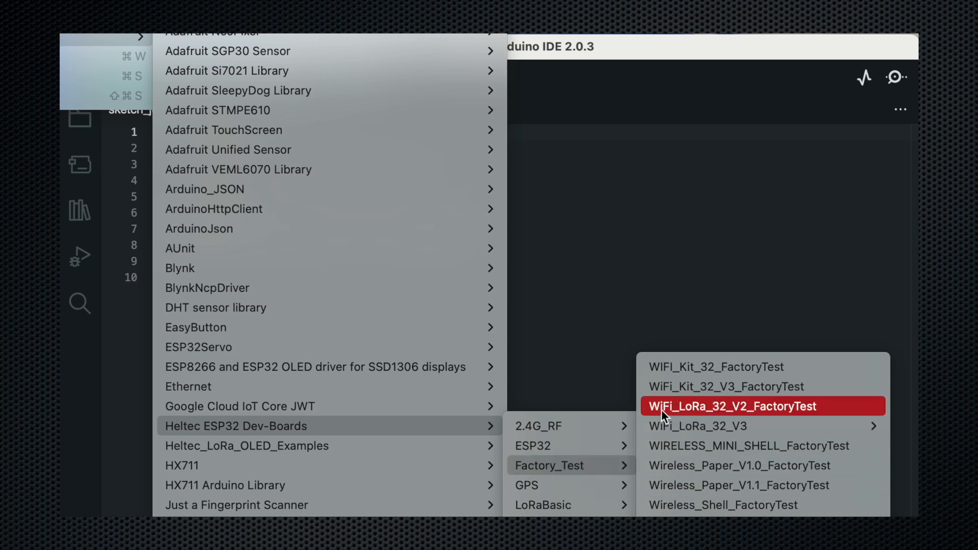
{"action": "mouse_move", "coordinate": [751, 417]}
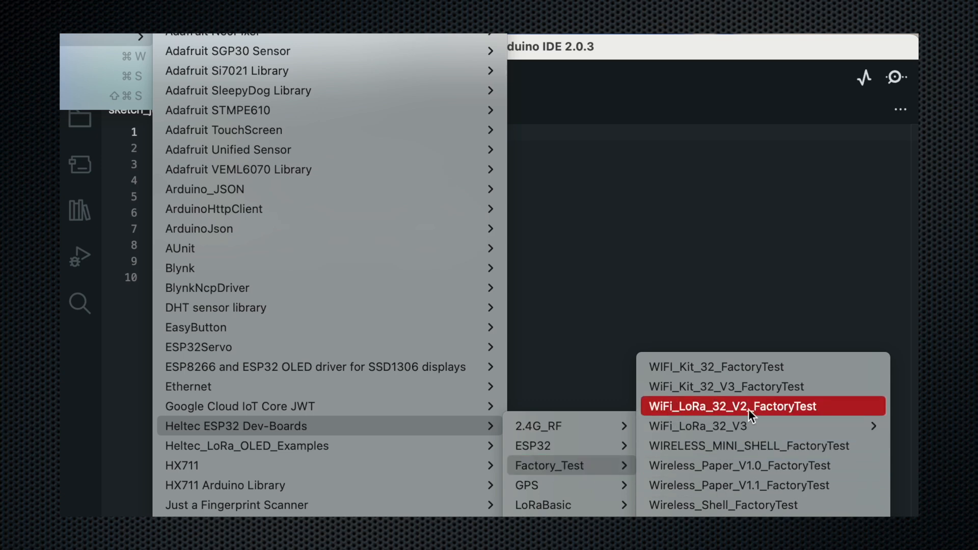
{"action": "left_click", "coordinate": [731, 406]}
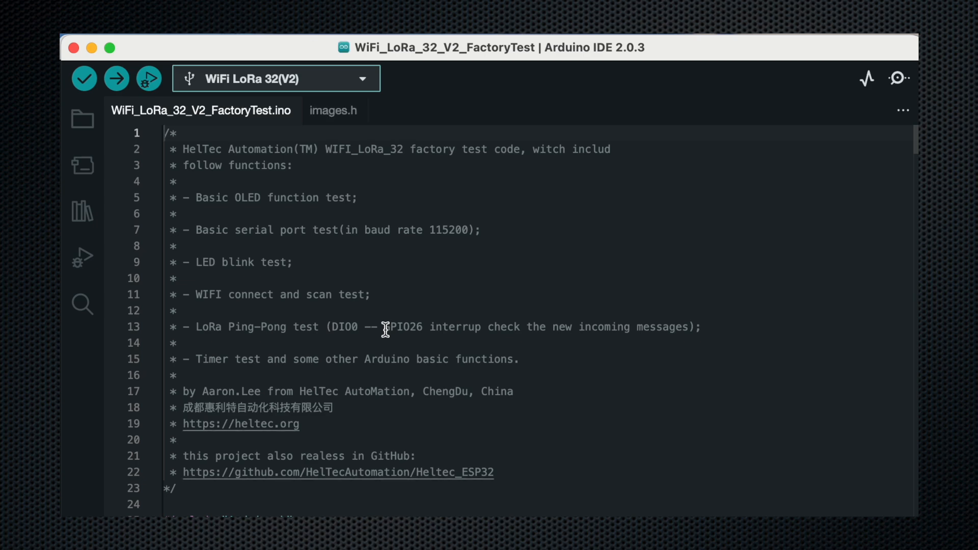
{"action": "scroll", "scroll_direction": "down", "scroll_amount": 3}
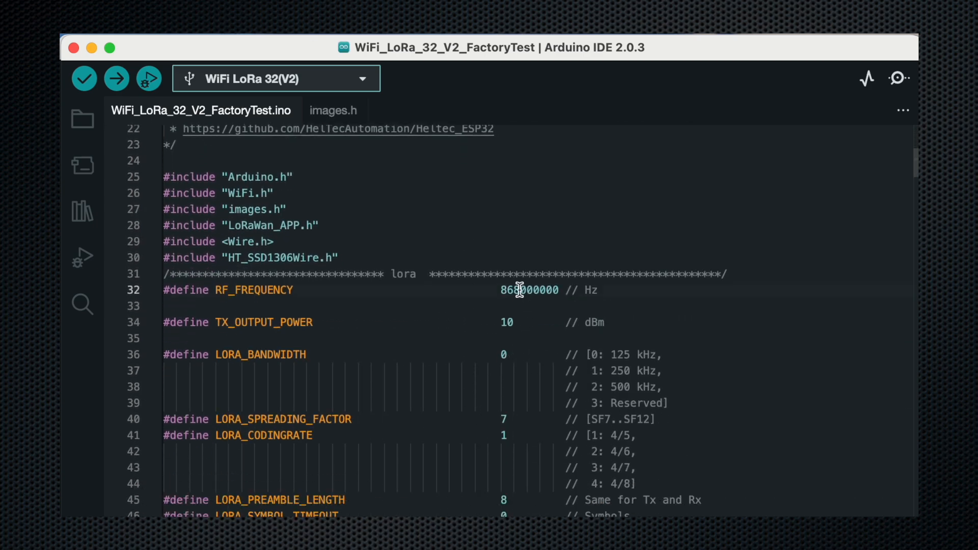
{"action": "key", "text": "Backspace"}
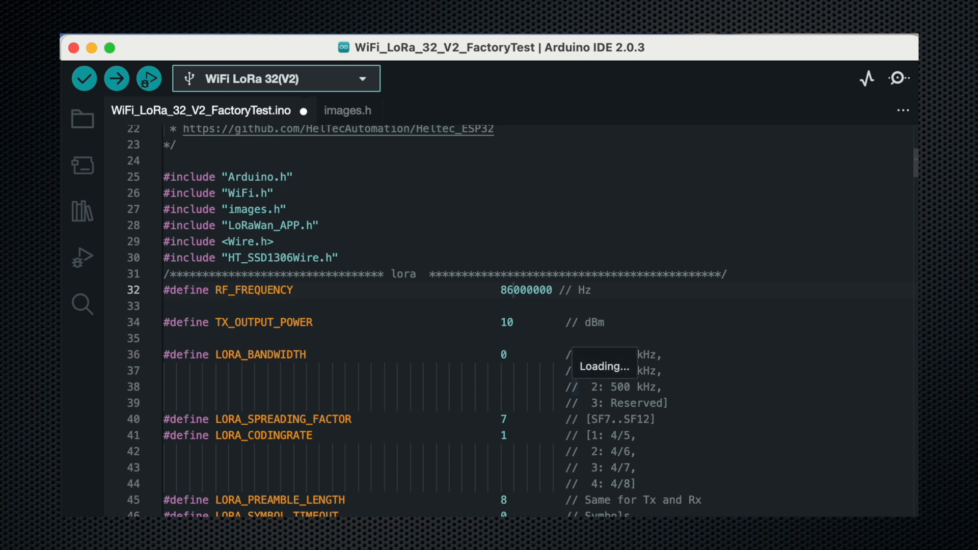
{"action": "type", "text": "433000000"}
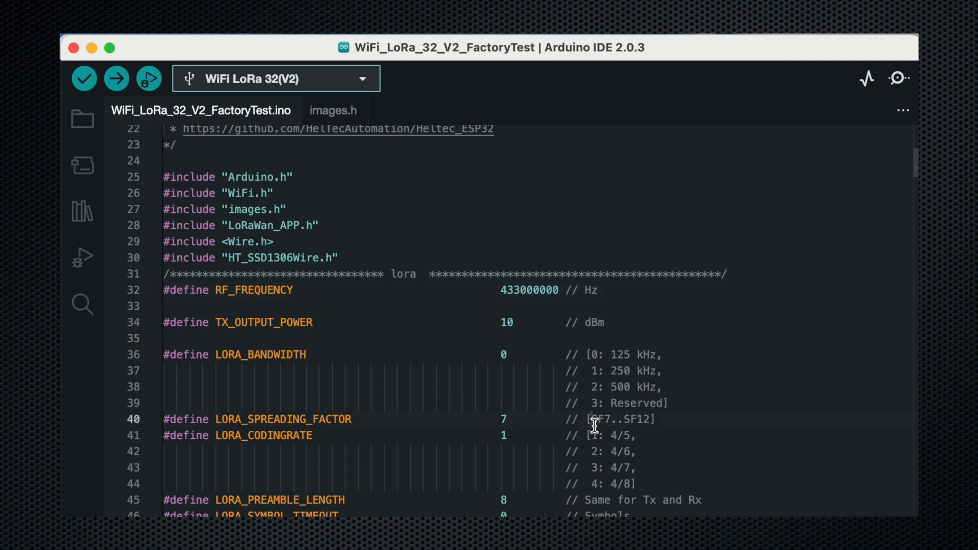
{"action": "scroll", "scroll_direction": "down", "scroll_amount": 3}
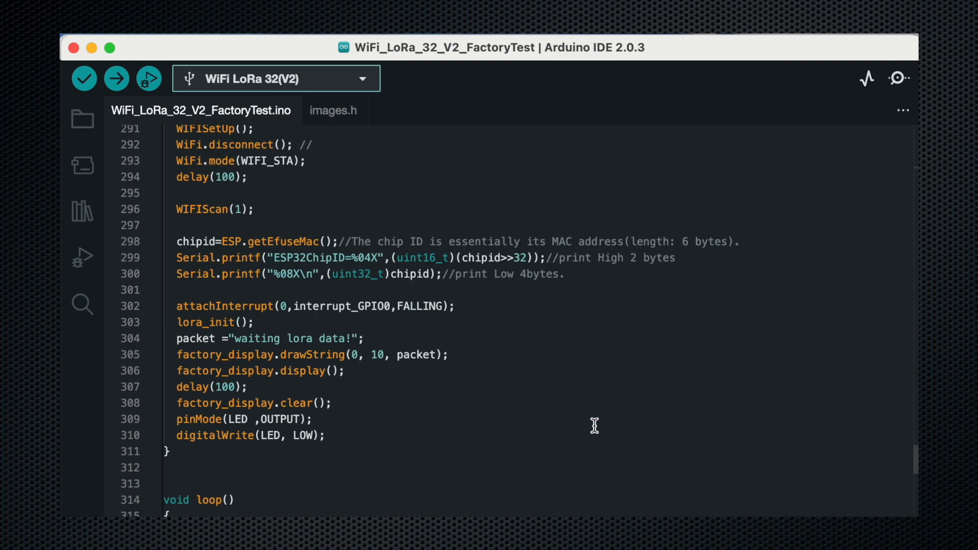
{"action": "scroll", "scroll_direction": "down", "scroll_amount": 3}
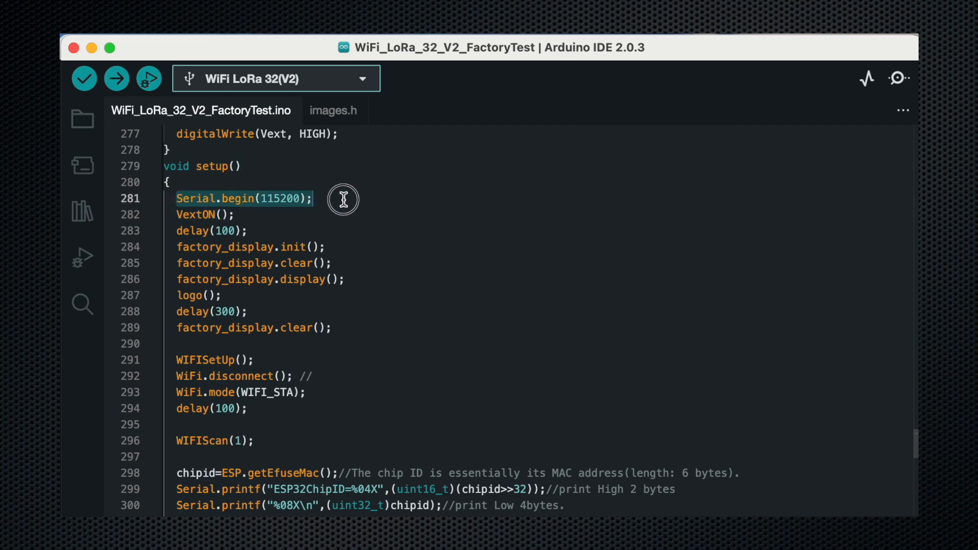
{"action": "scroll", "scroll_direction": "down", "scroll_amount": 3}
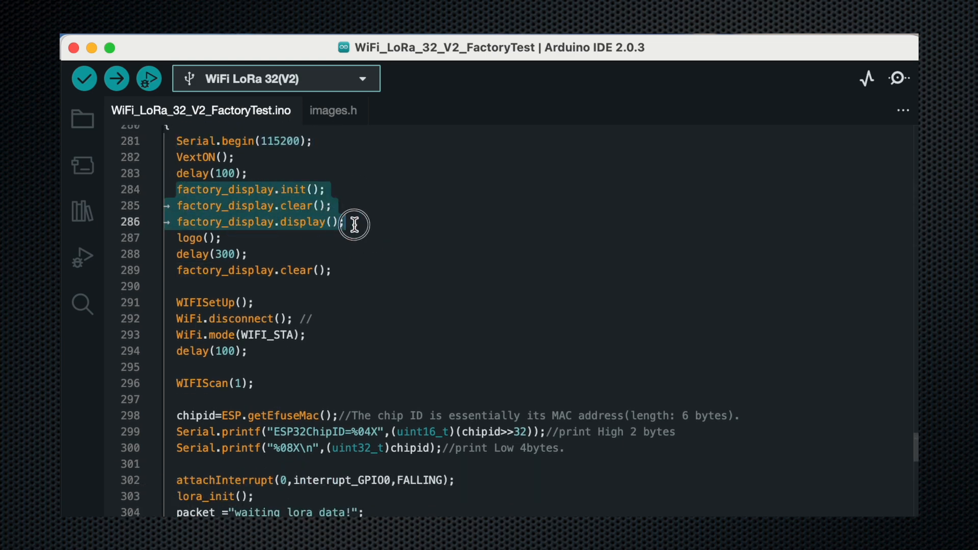
{"action": "right_click", "coordinate": [418, 308]}
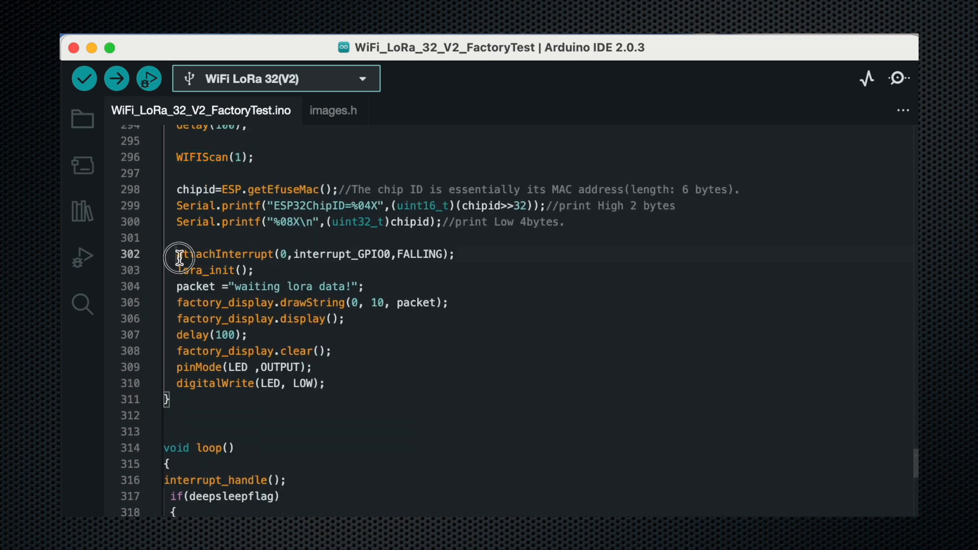
{"action": "triple_click", "coordinate": [315, 253]}
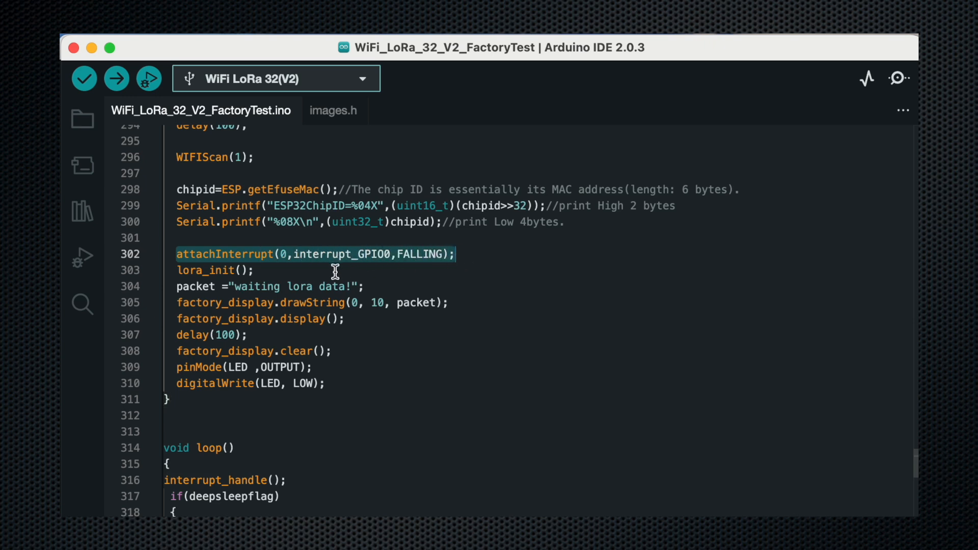
{"action": "left_click", "coordinate": [181, 270]}
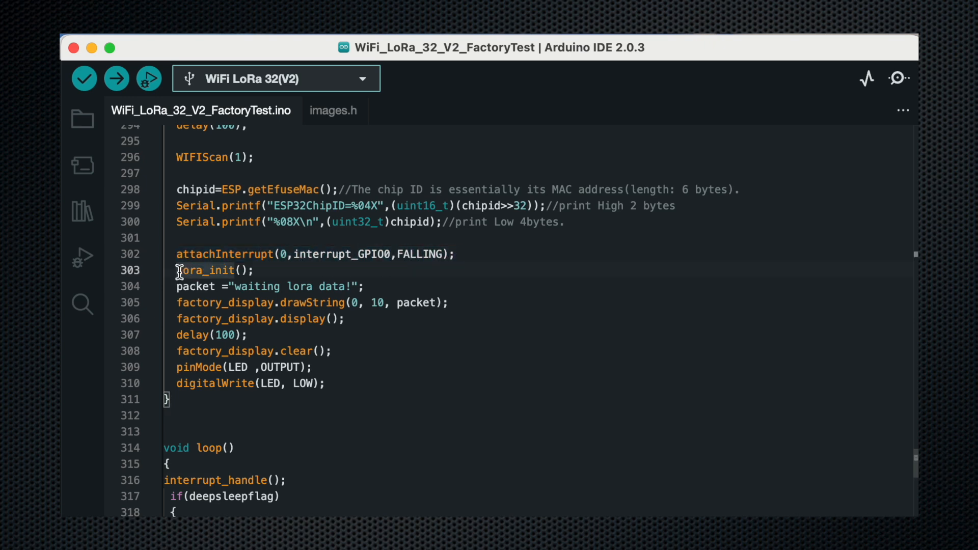
{"action": "double_click", "coordinate": [206, 270]}
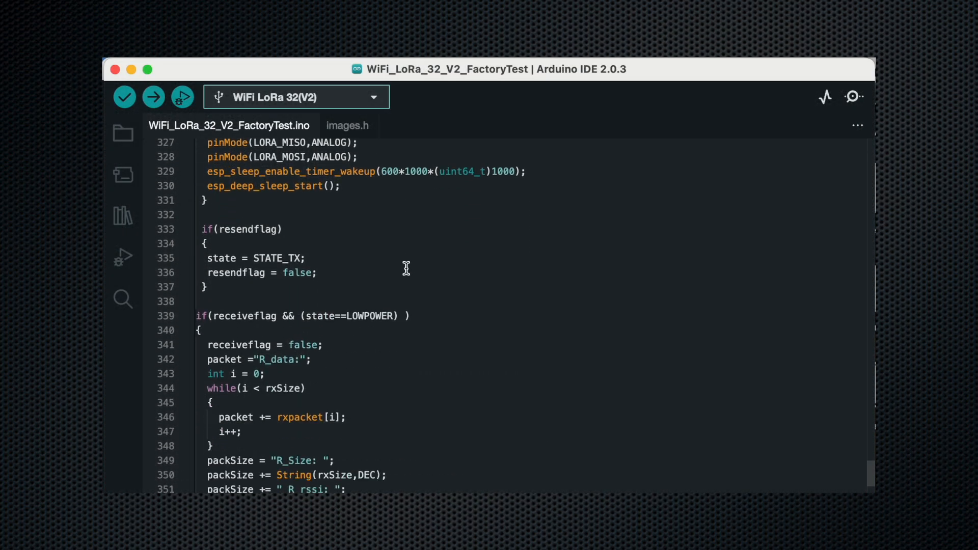
{"action": "scroll", "scroll_direction": "down", "scroll_amount": 3}
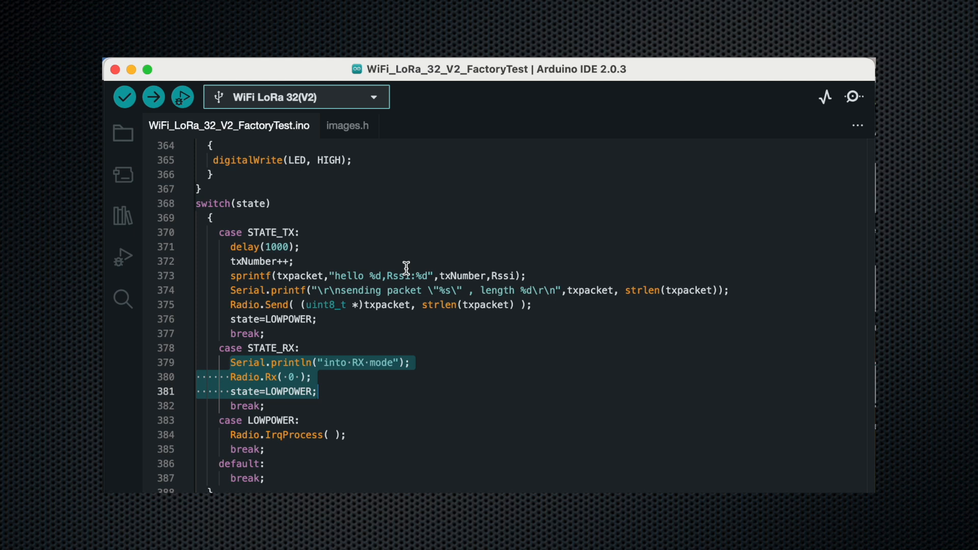
Upload the factory test sketch to the WiFi LoRa 32(V2) board.
{"action": "left_click", "coordinate": [153, 96]}
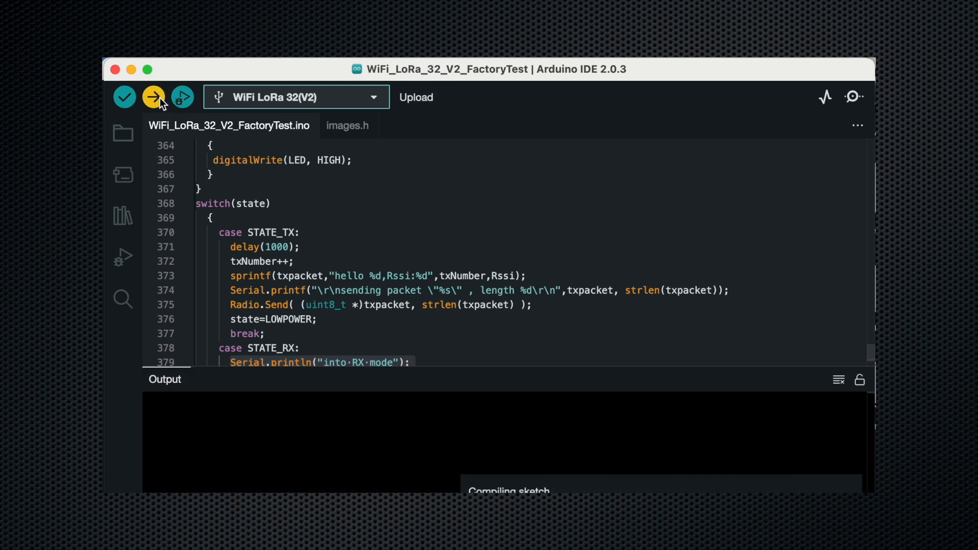
{"action": "left_click", "coordinate": [153, 96]}
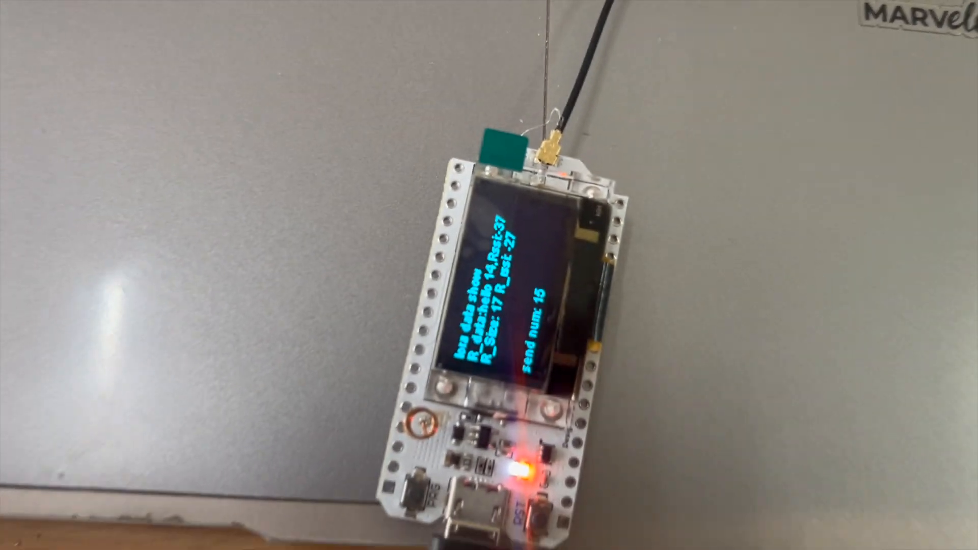